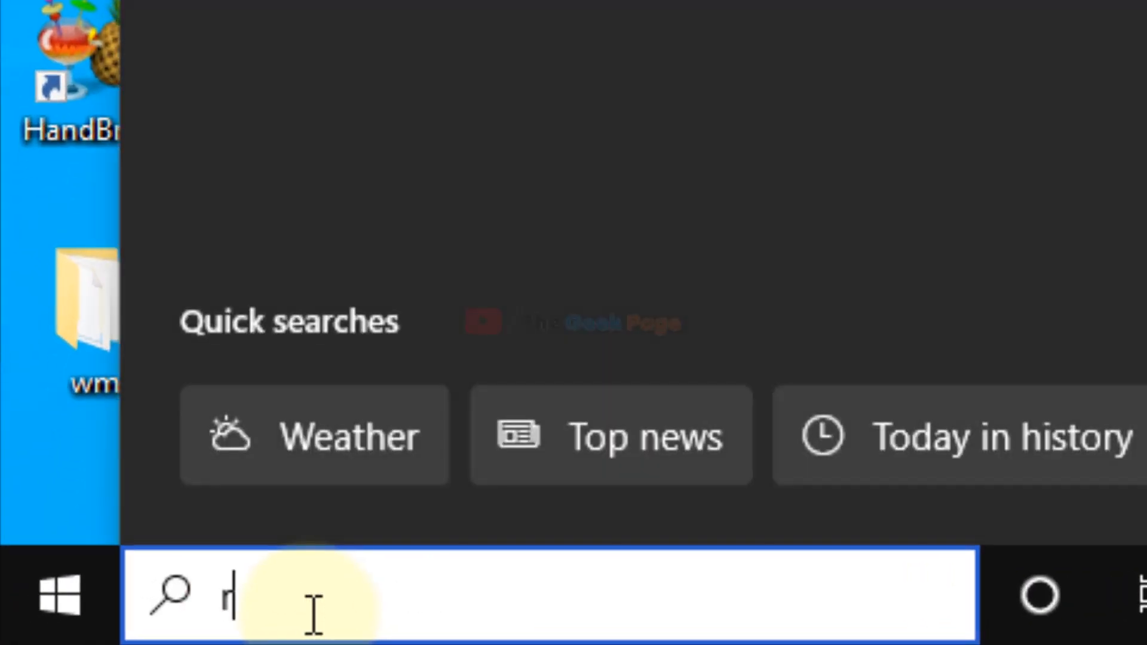
Search Windows for 'regedit' to launch Registry Editor
text(regedit)
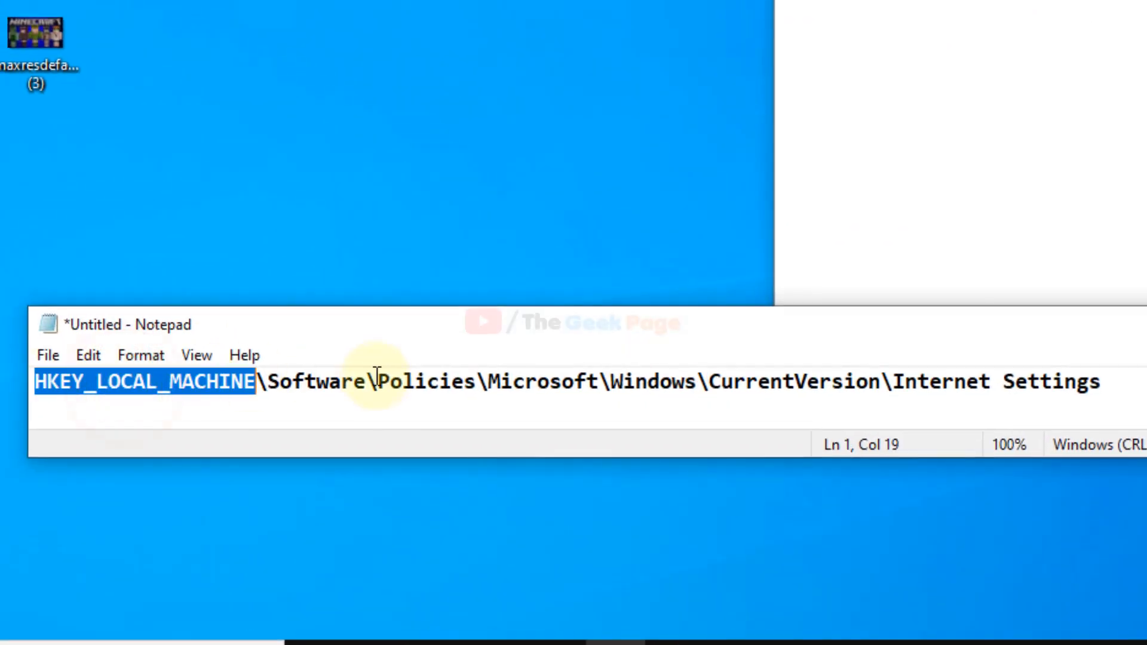
double_click(423, 381)
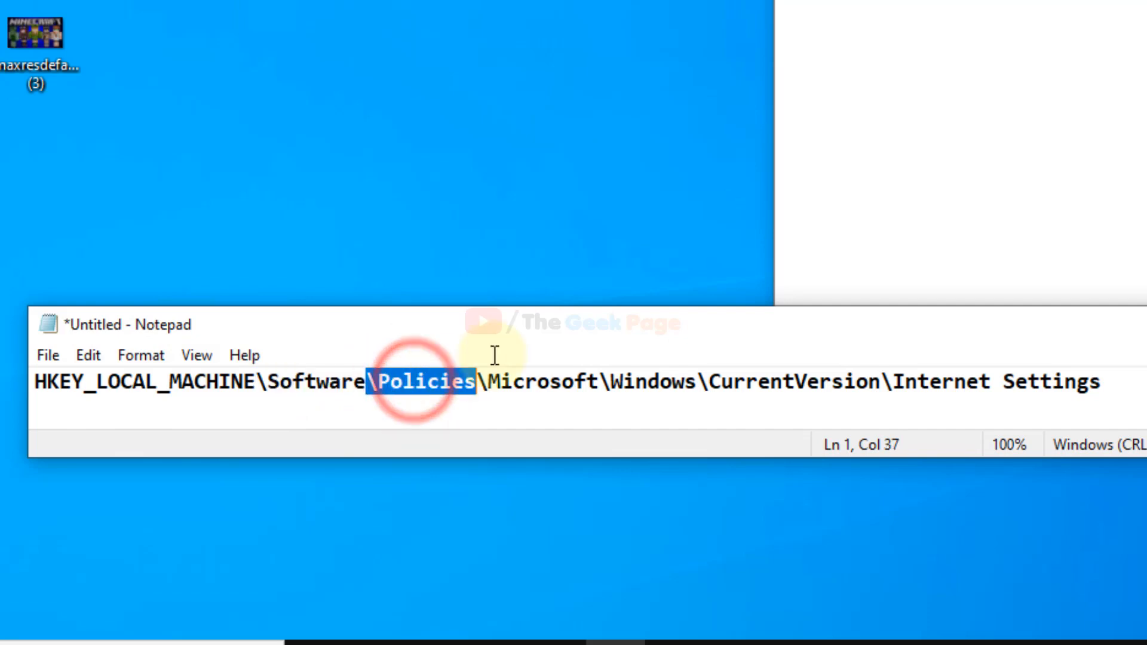
double_click(647, 381)
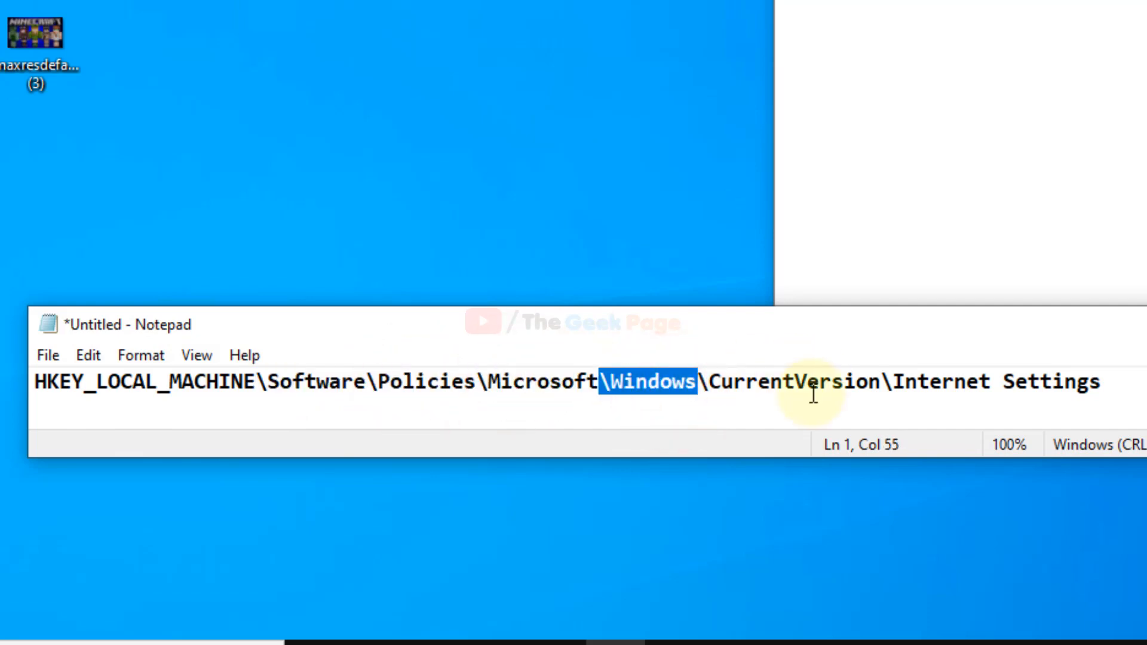
double_click(788, 381)
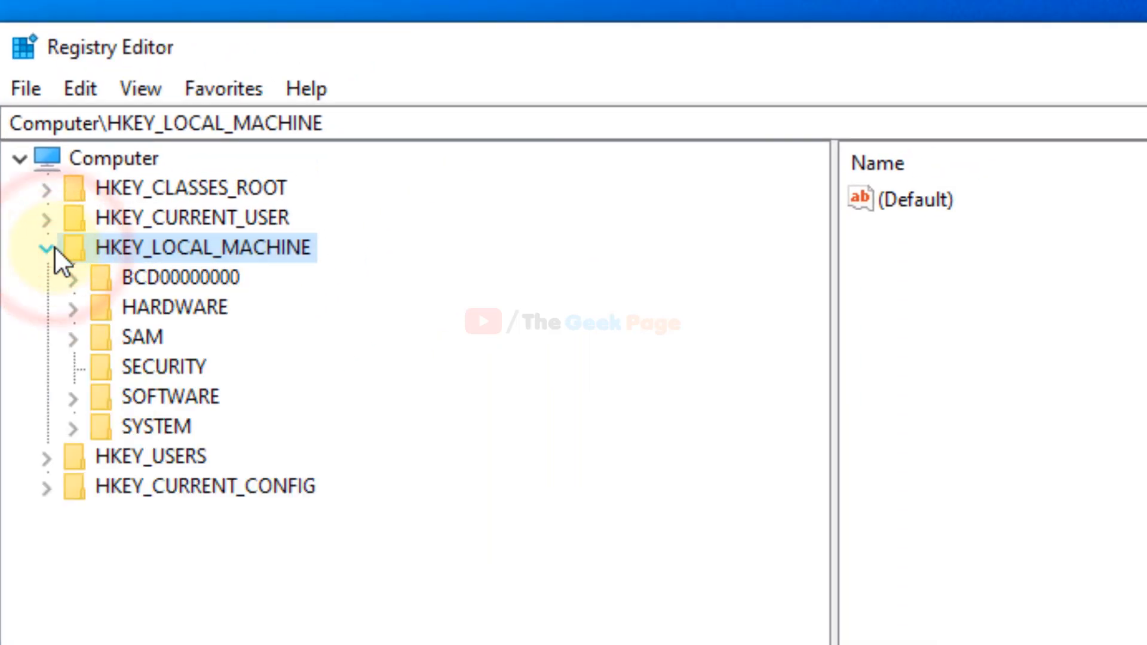
Navigate HKEY_LOCAL_MACHINE\SOFTWARE\Policies\Microsoft\Windows\CurrentVersion to the Internet Settings key
click(170, 397)
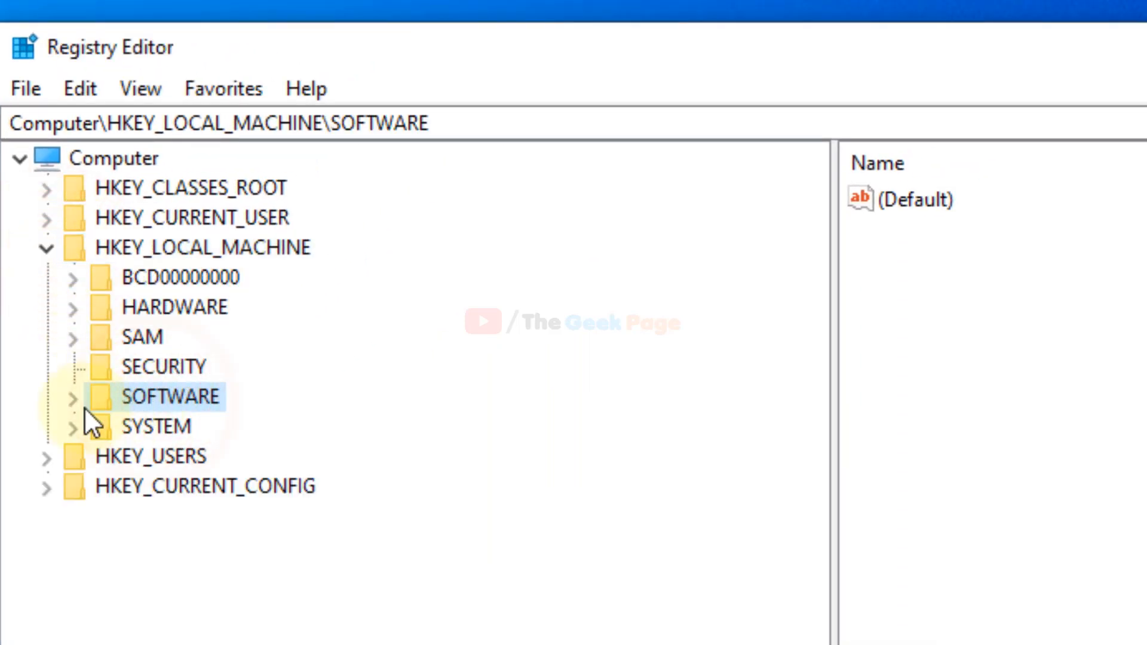
click(72, 397)
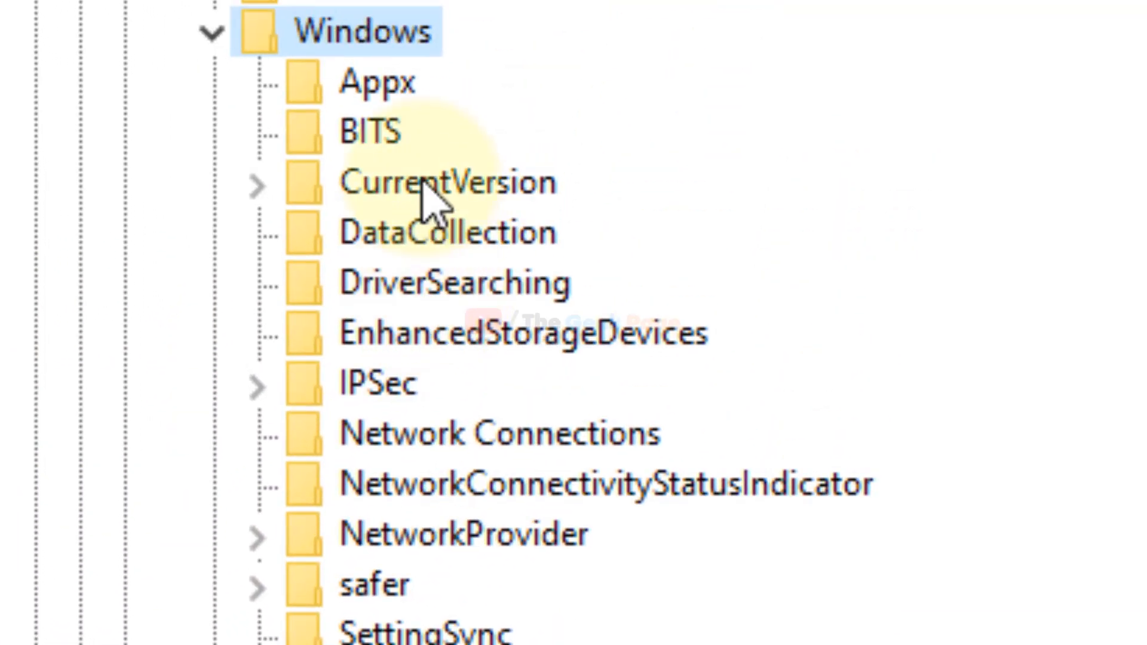
click(257, 184)
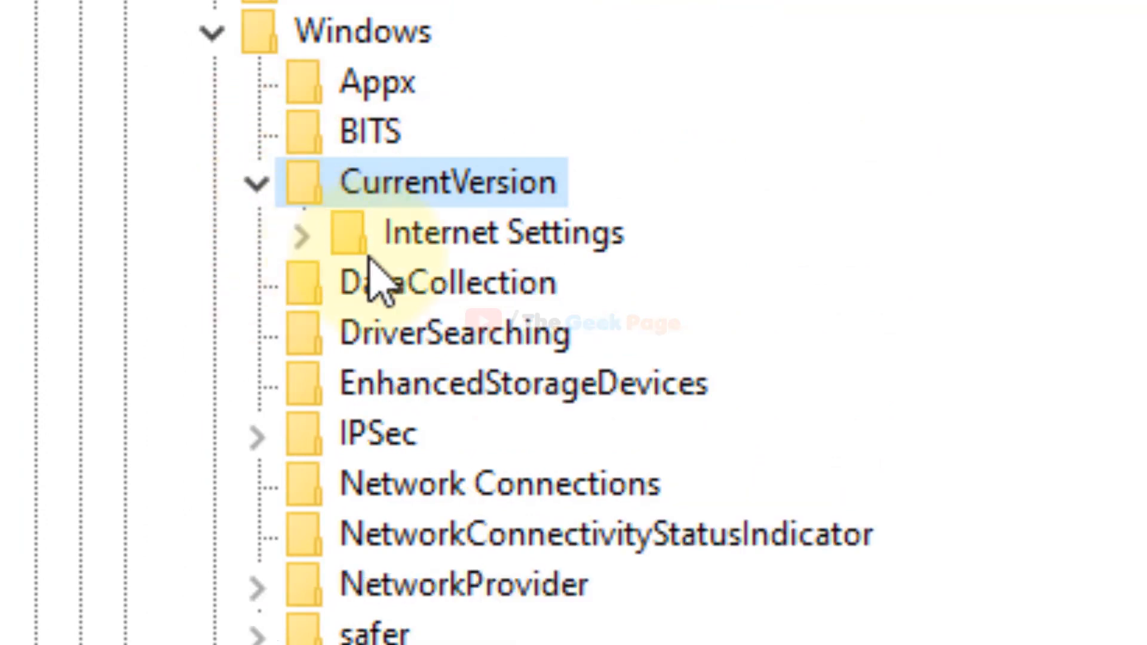
click(500, 232)
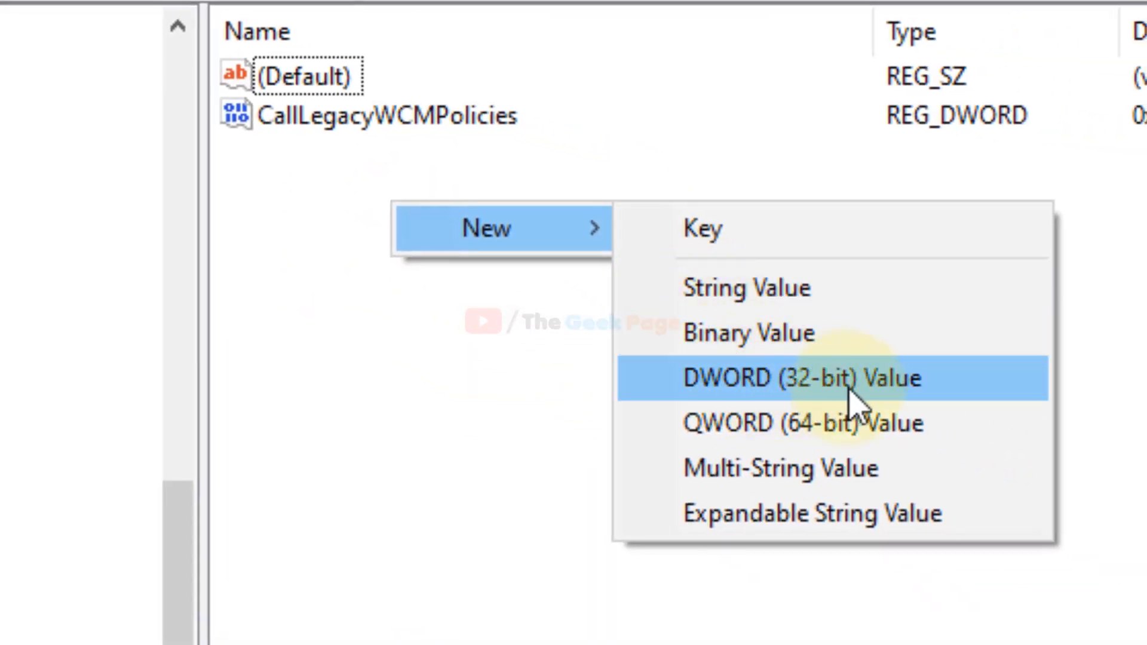
Create a new DWORD (32-bit) value named ProxySettingsPerUser in the Internet Settings key
click(801, 378)
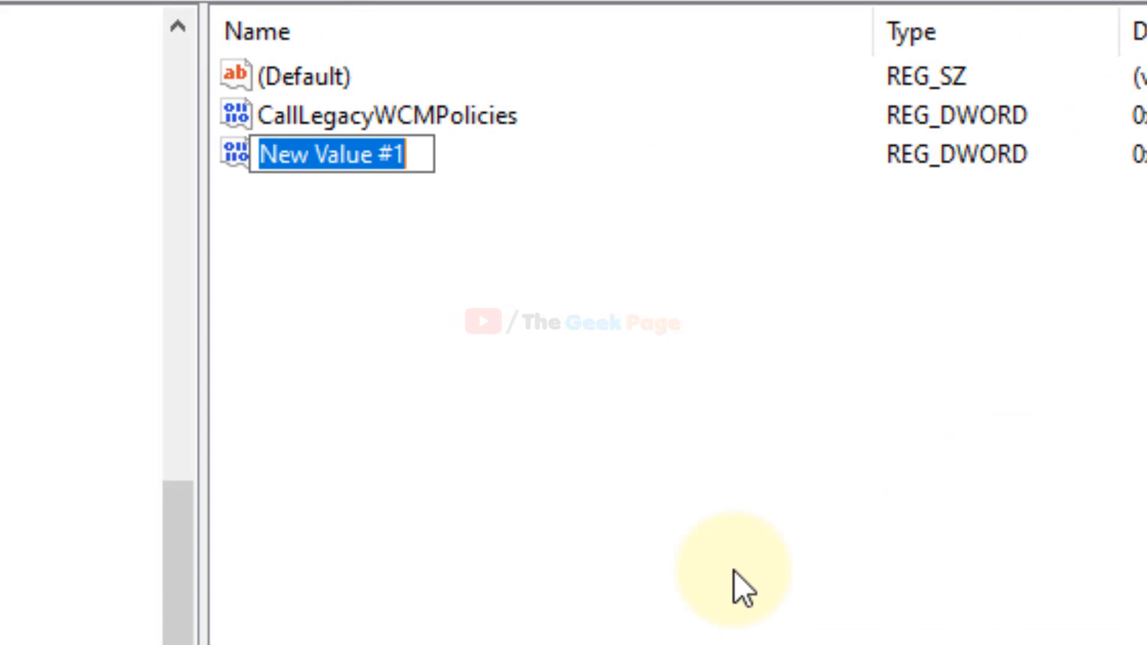
text(Pr)
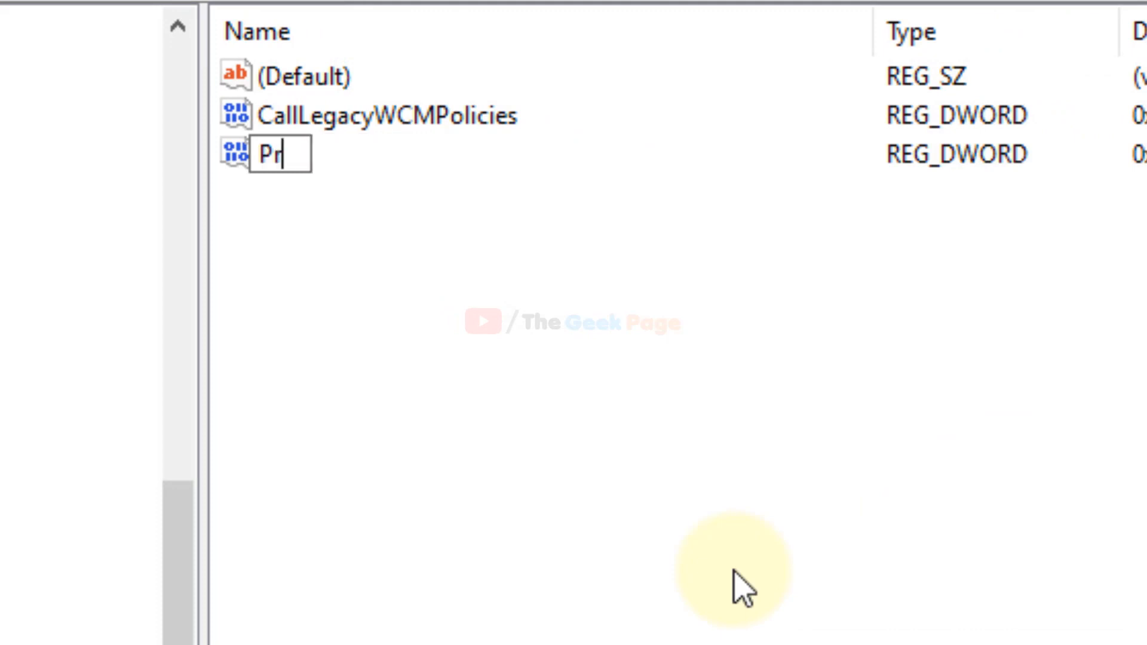
text(oxy)
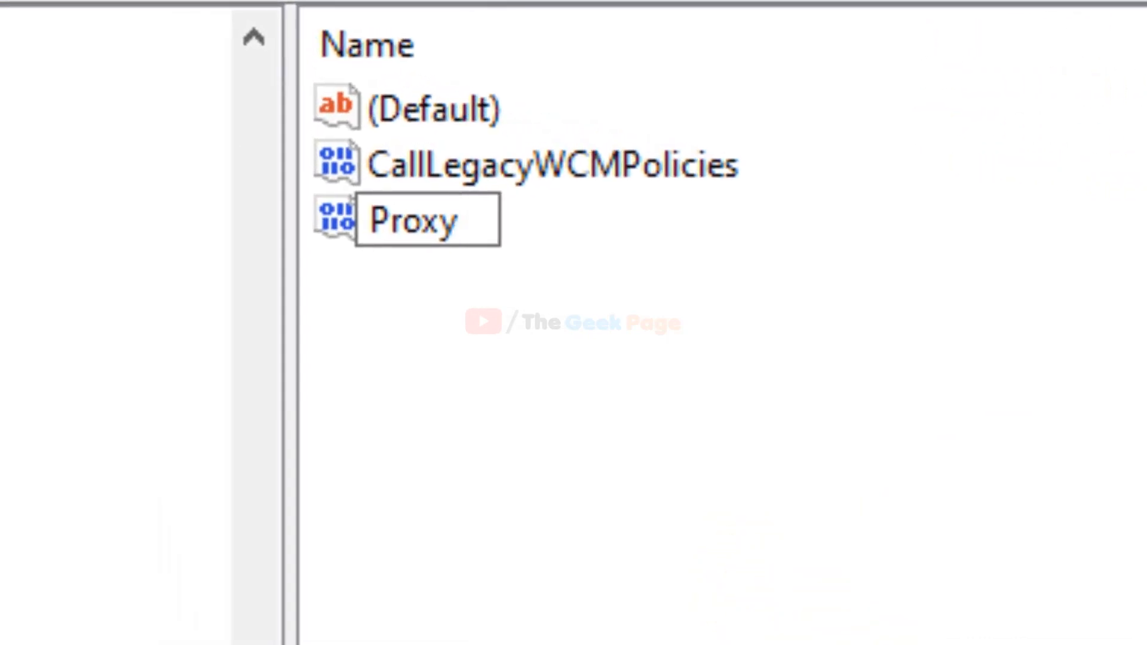
text(Sett)
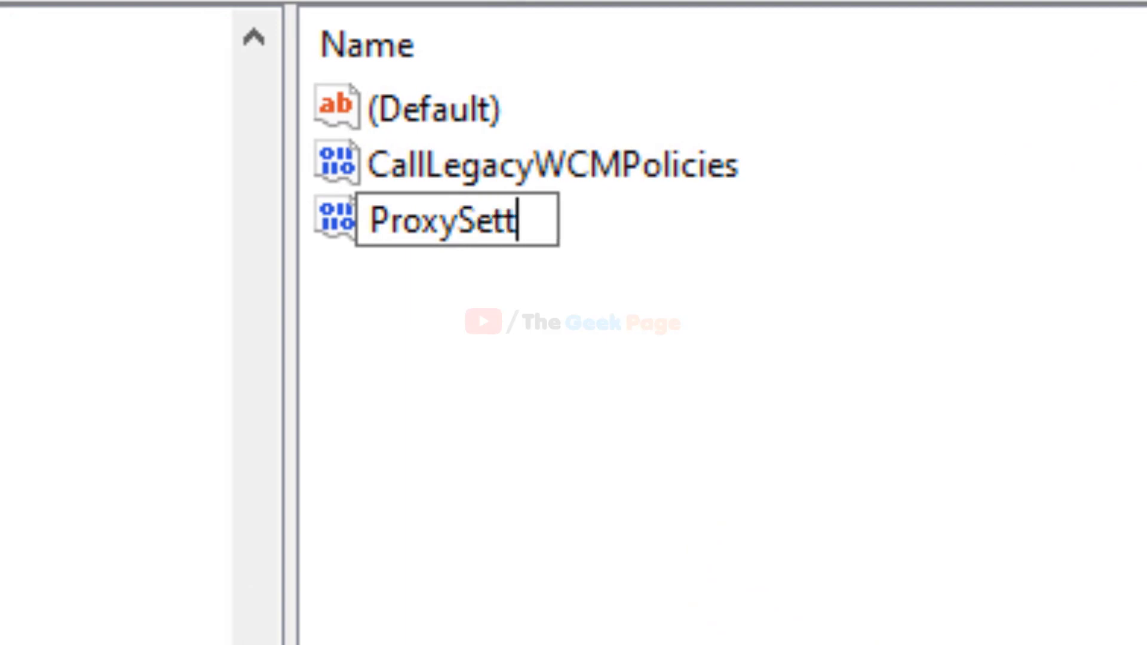
text(ings)
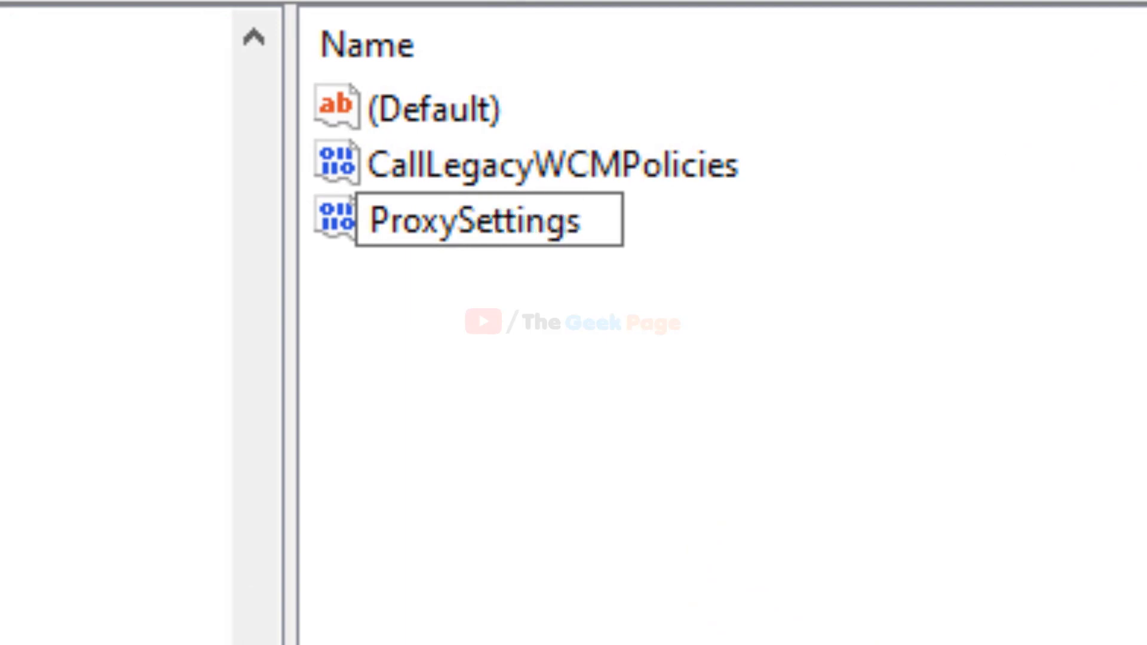
text(Pe)
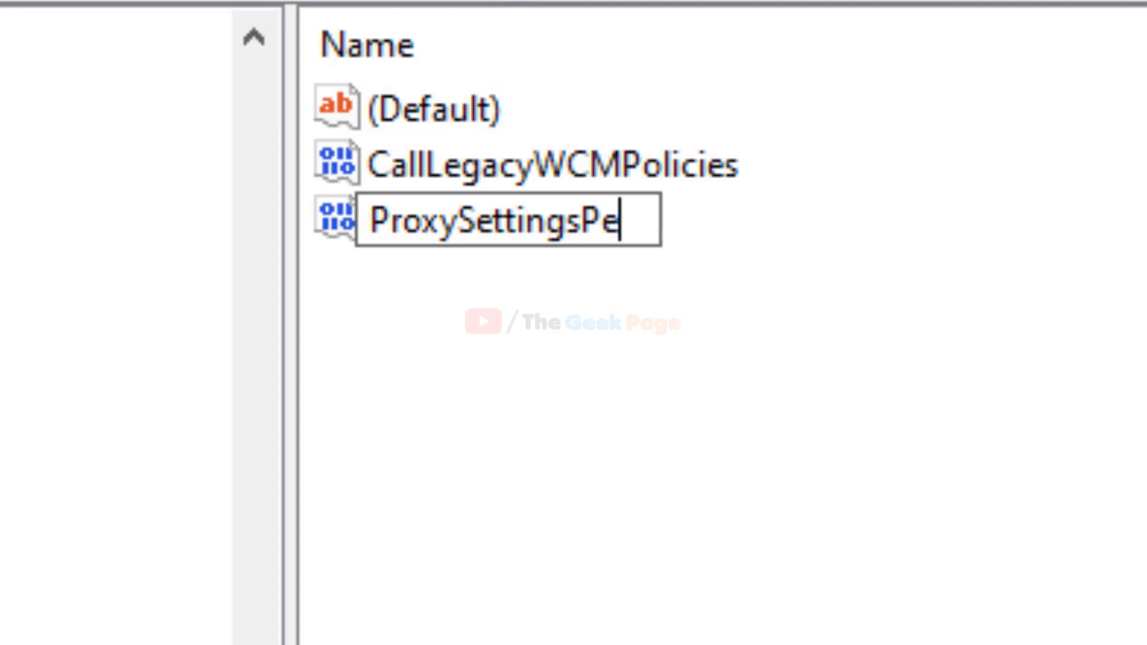
text(r)
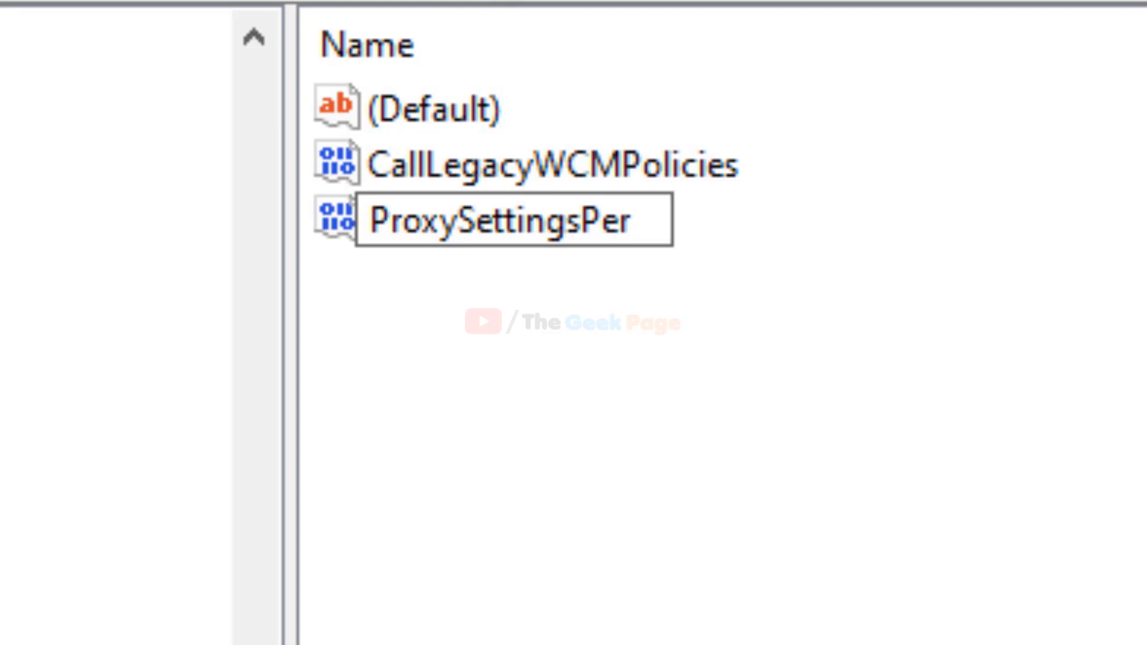
text(User)
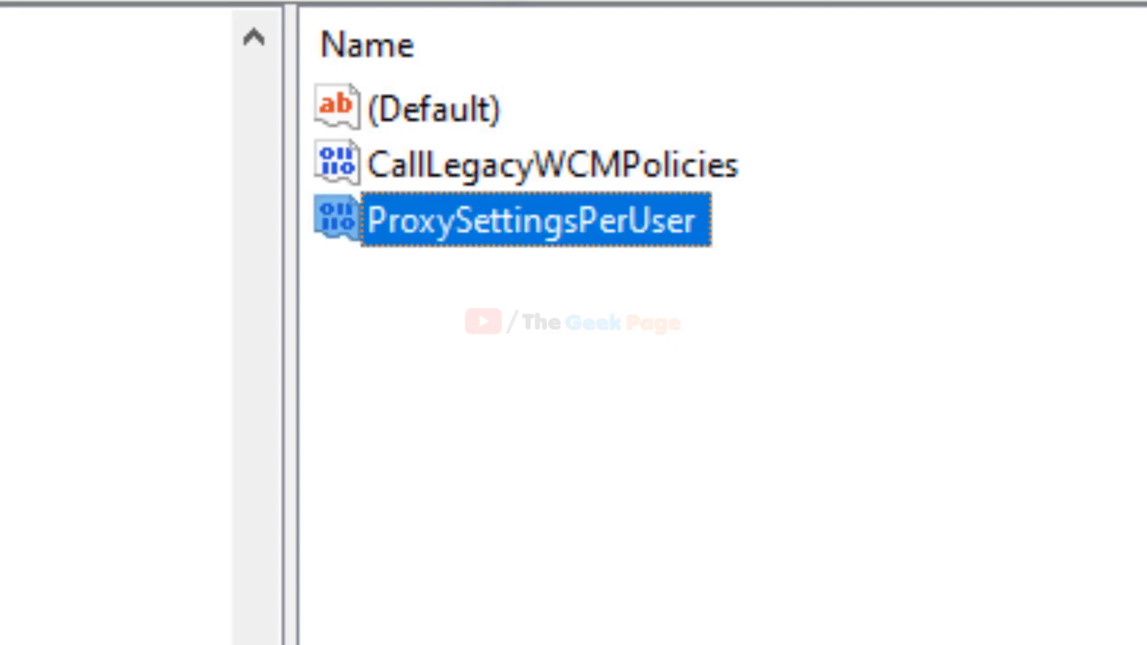
right_click(534, 216)
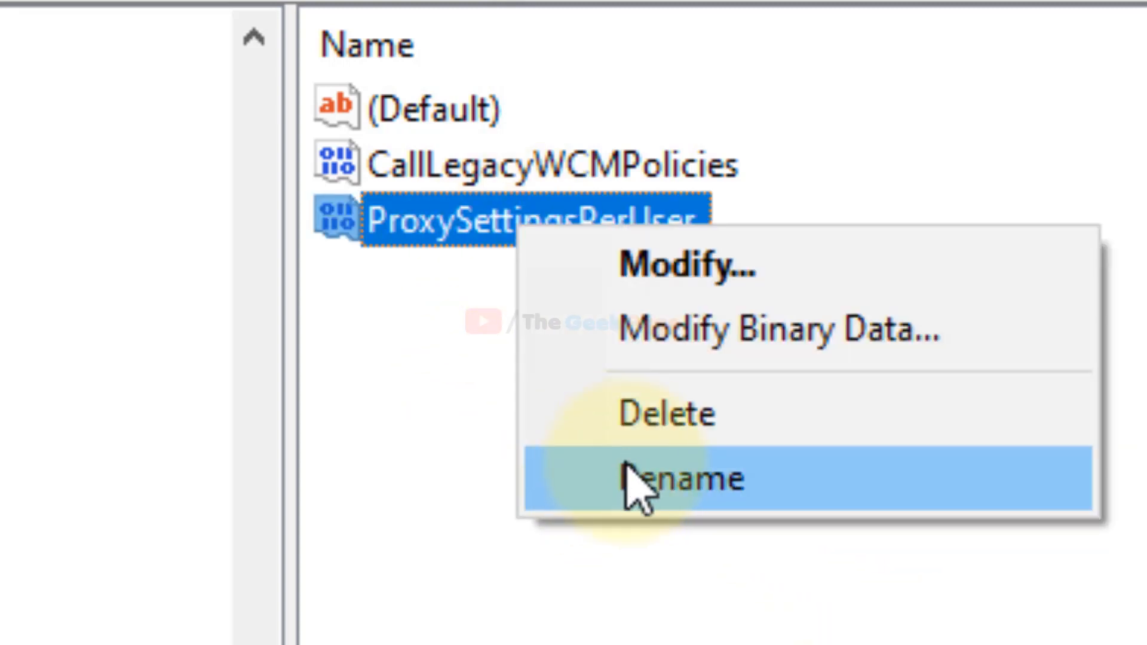
click(681, 479)
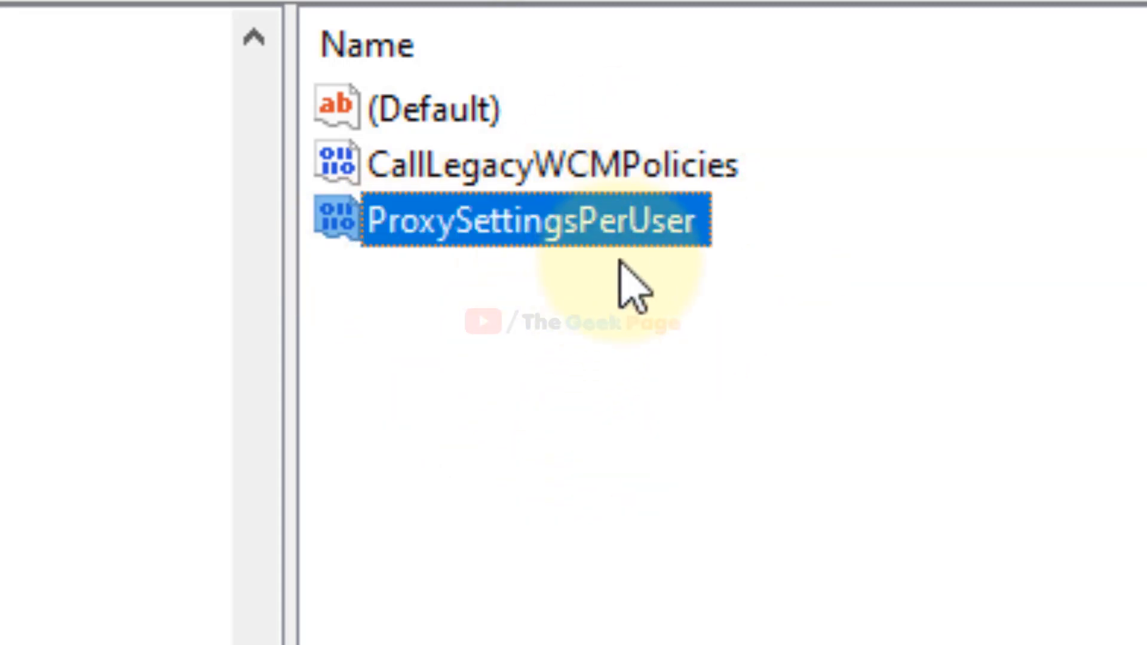
Give ProxySettingsPerUser a value data of 1 and save it
double_click(533, 219)
text(1)
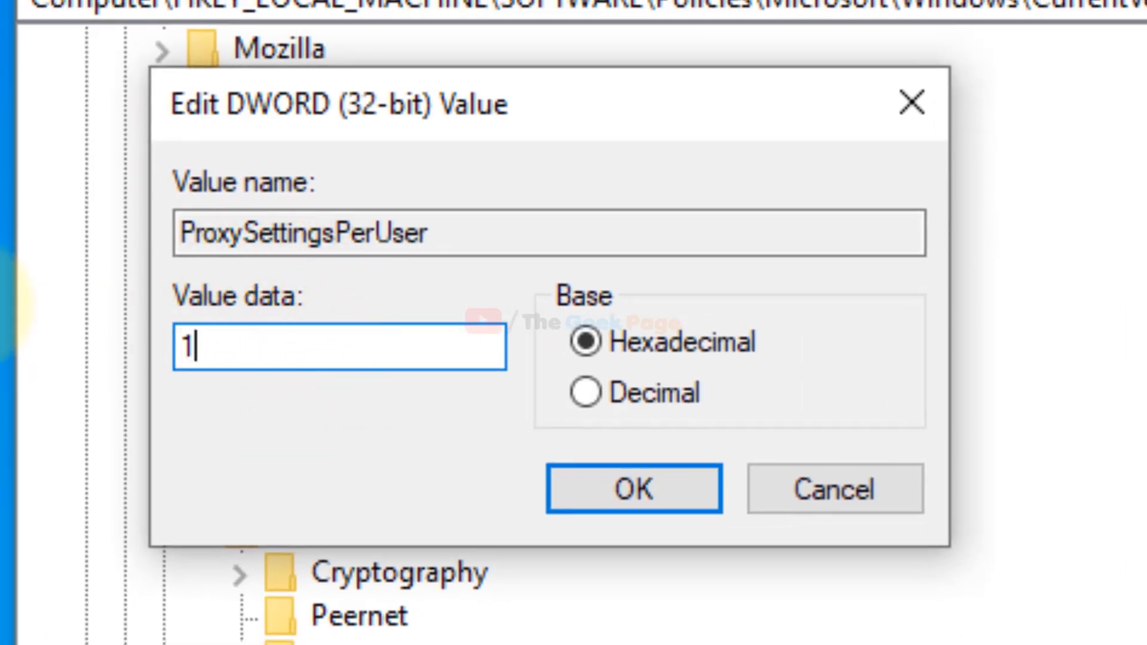
click(632, 488)
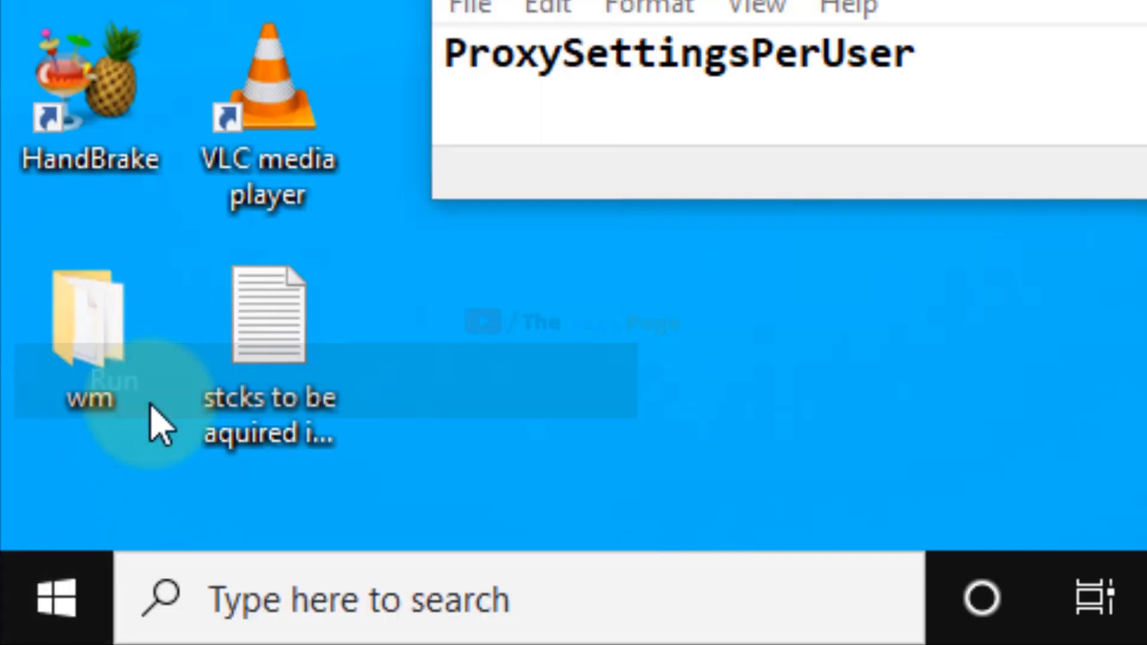
Run inetcpl.cpl to launch the Internet Properties control panel
text(inetcpl.cpl)
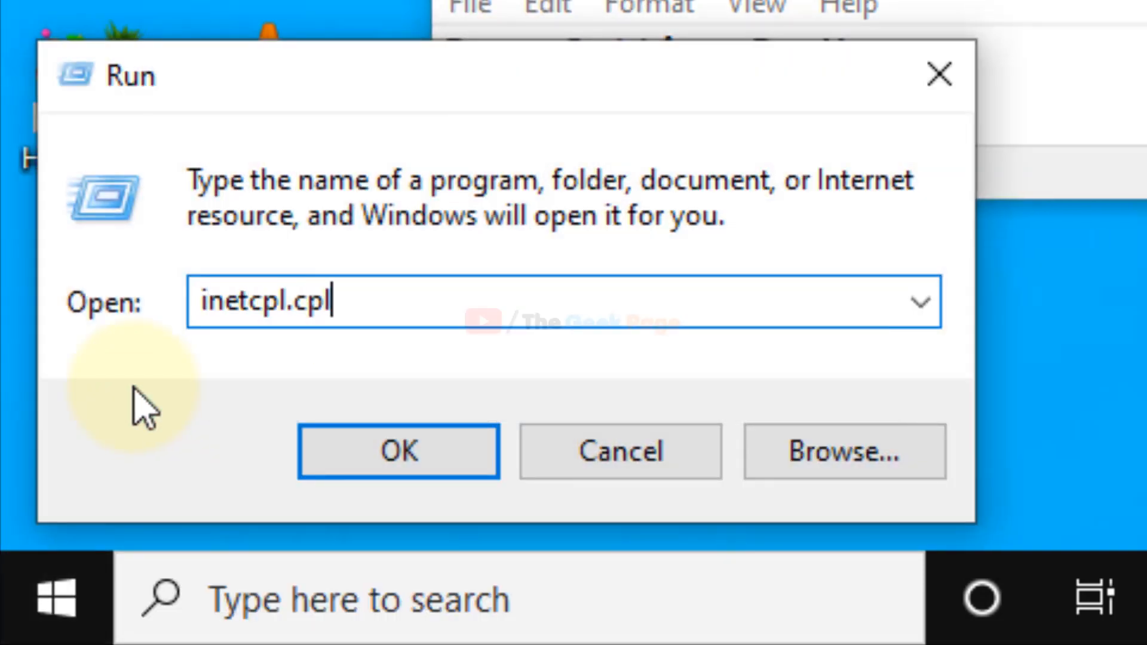
click(399, 450)
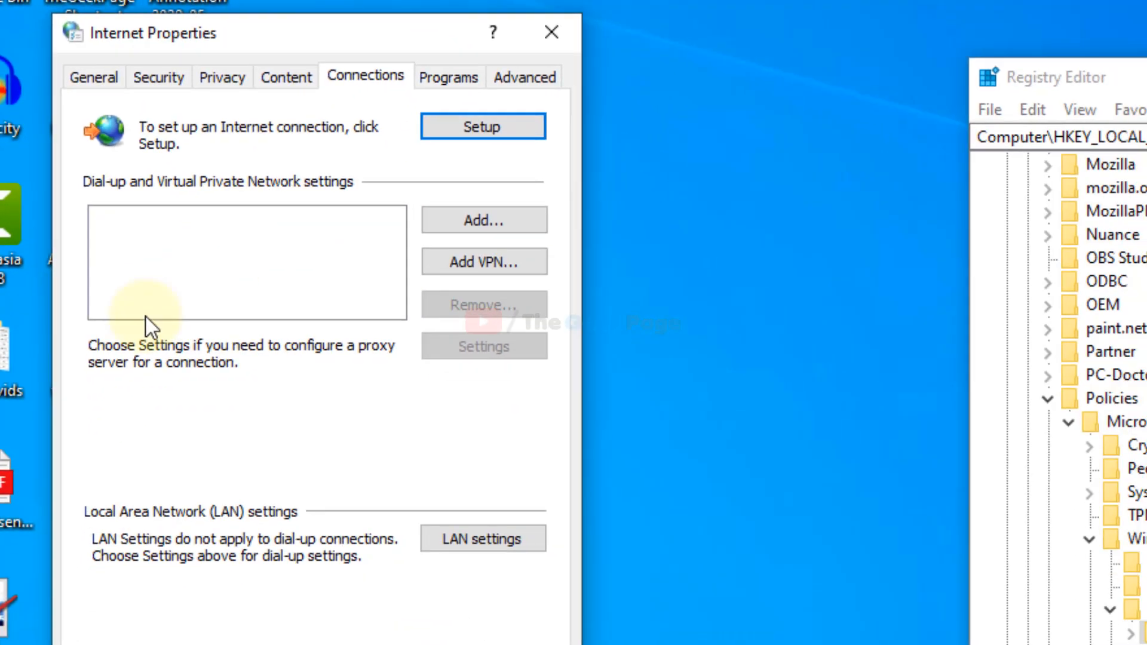
Confirm 'Use a proxy server for your LAN' stays unchecked in LAN settings, then close Internet Properties
click(481, 533)
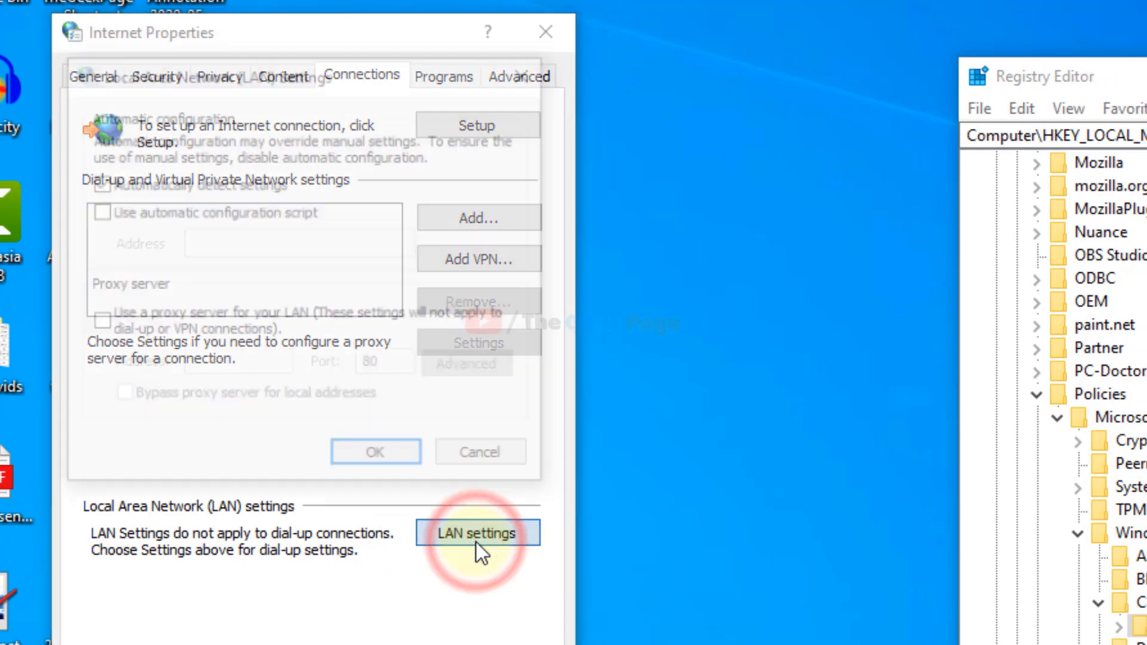
click(478, 532)
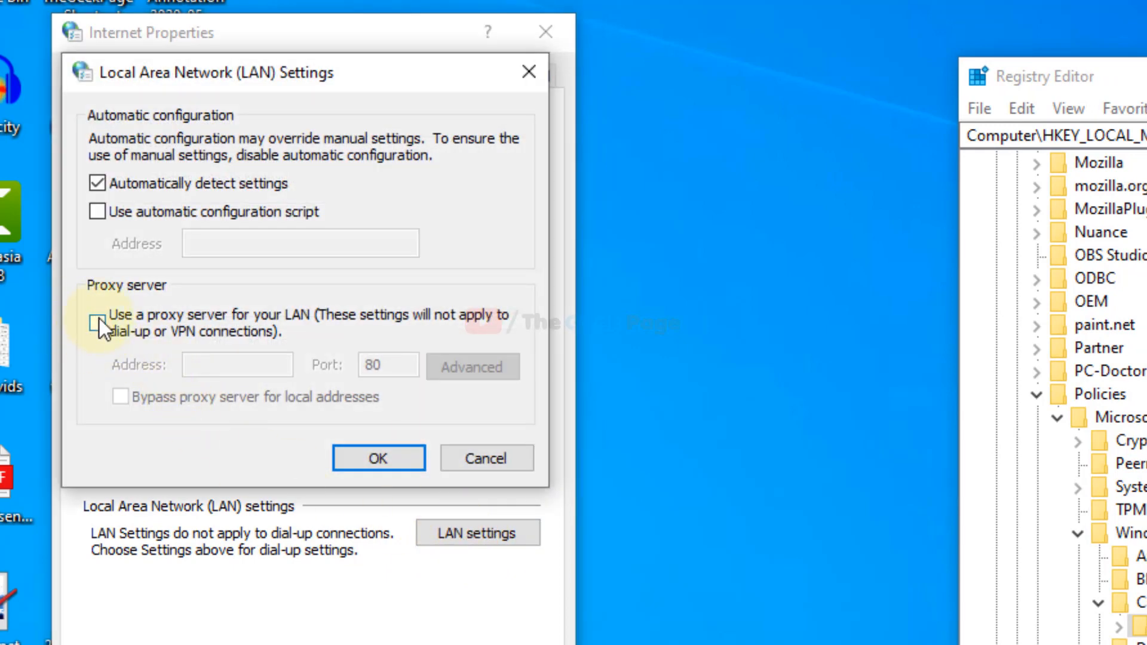
click(377, 457)
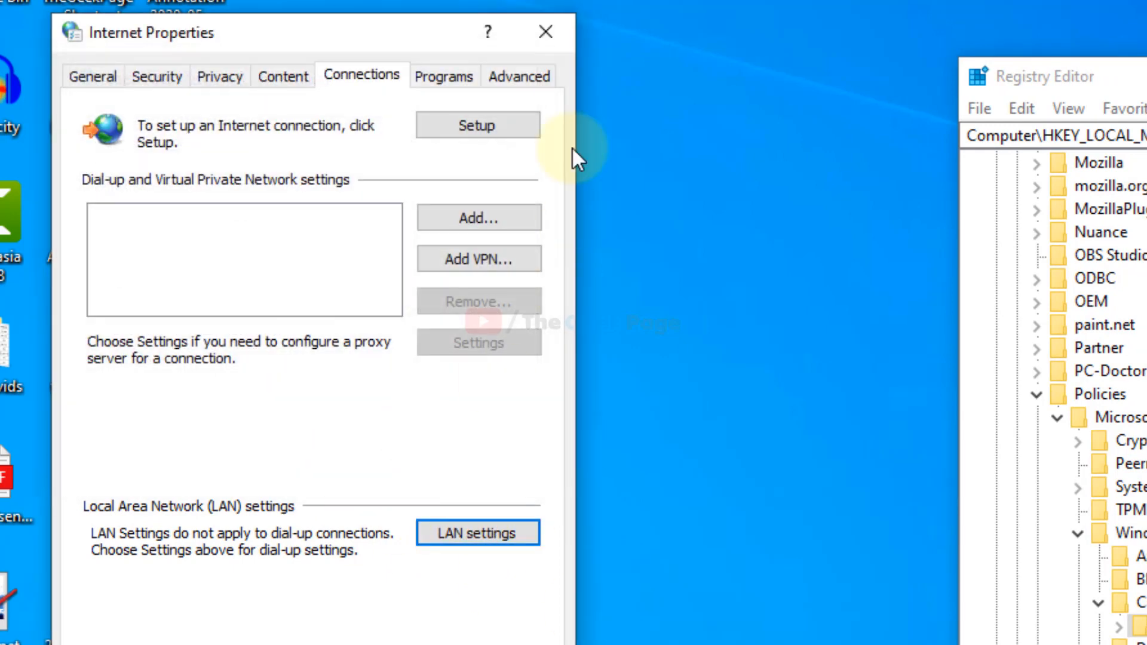
click(544, 32)
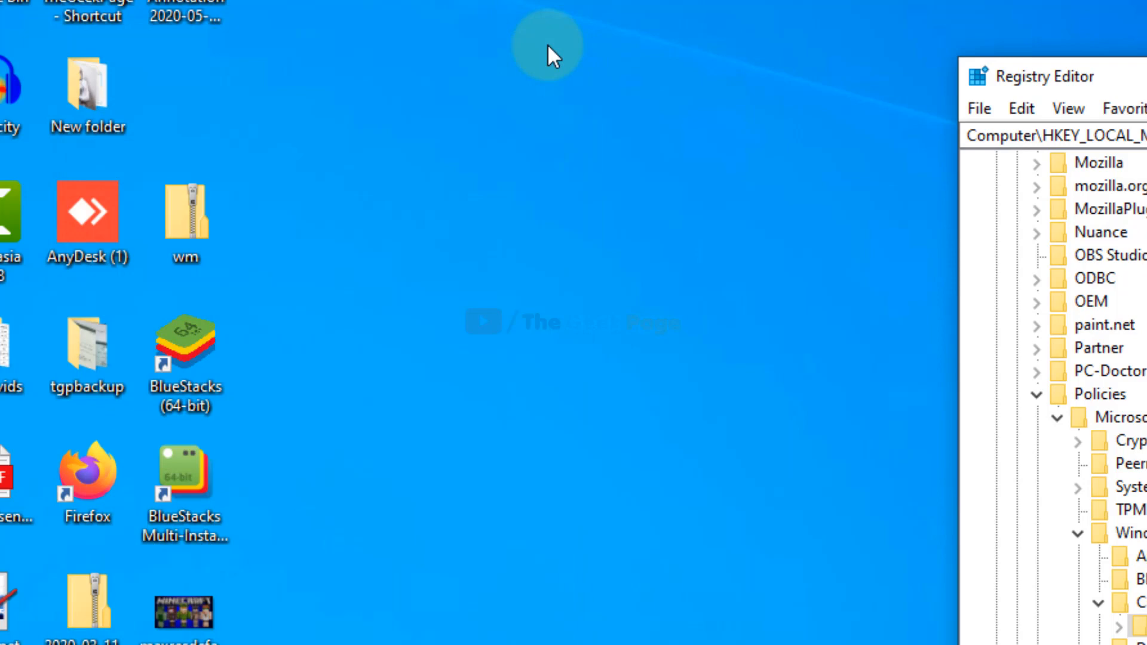